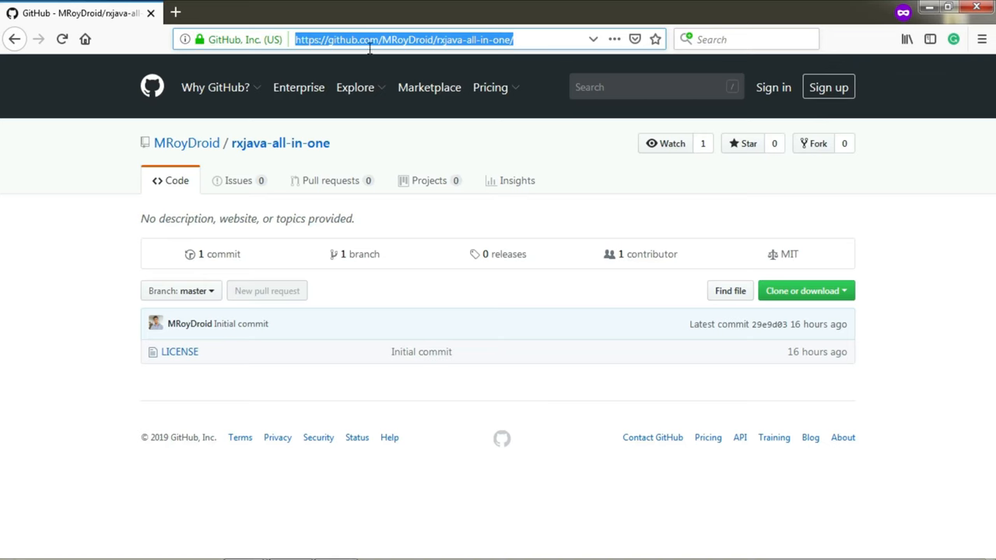
# Step: Request a ZIP download of the rxjava-all-in-one repository from its Clone or download menu
pyautogui.click(801, 291)
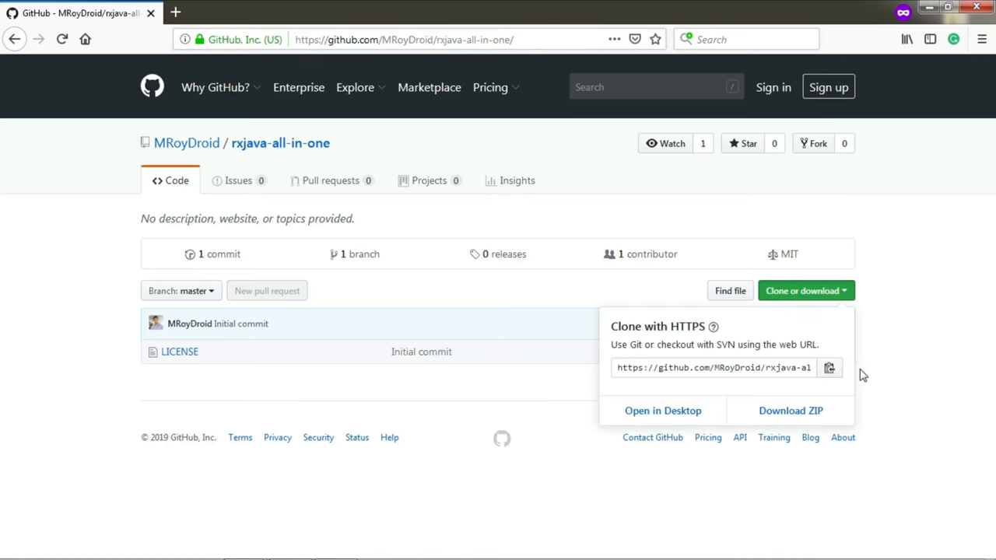
pyautogui.moveTo(790, 411)
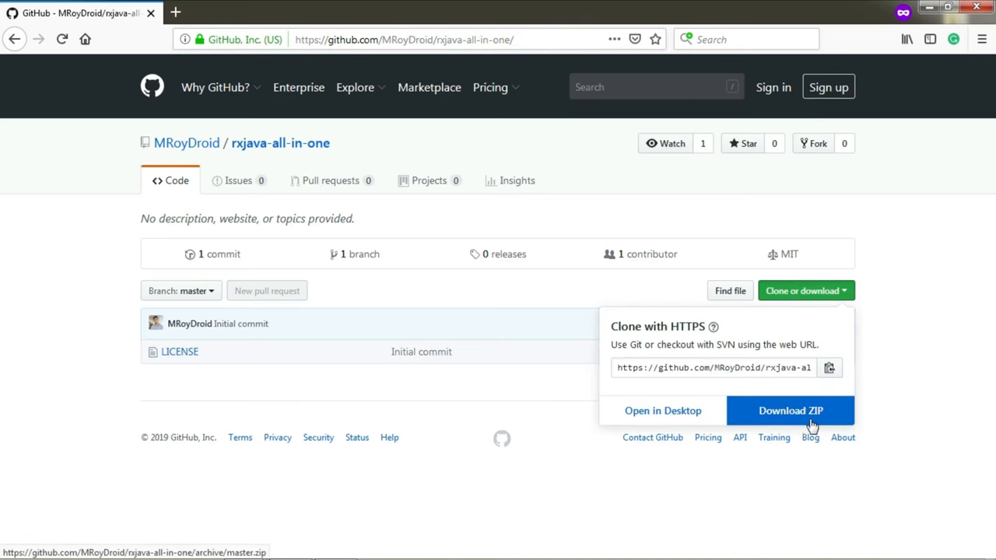
pyautogui.click(790, 410)
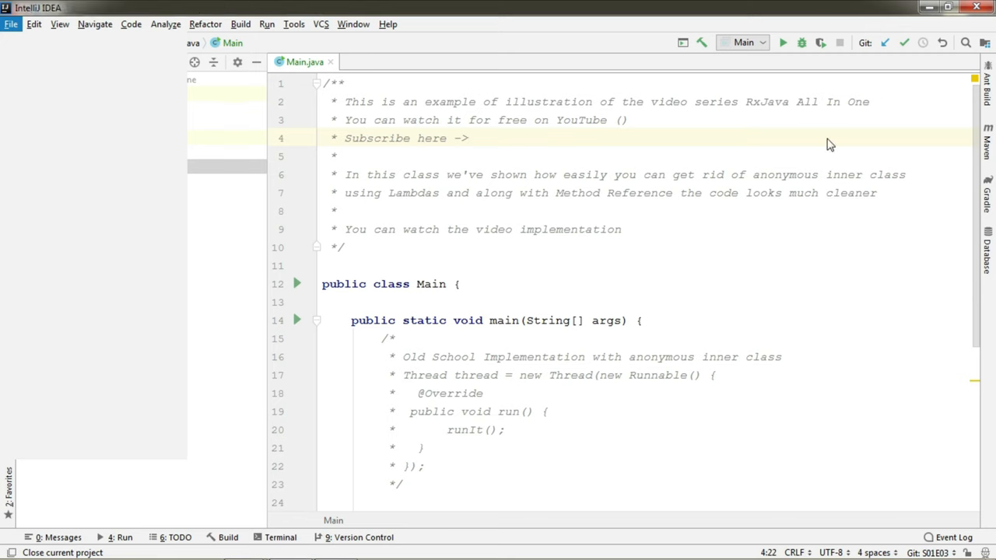
# Step: Show the RxJavaAllInOne file tree and place the cursor on empty line 29 of Main.java
pyautogui.click(62, 552)
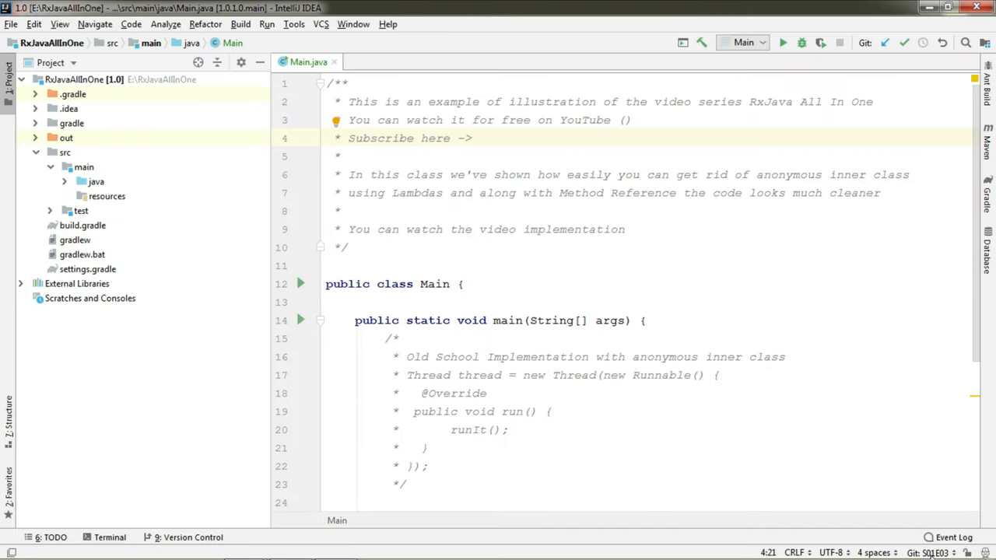
pyautogui.scroll(-3)
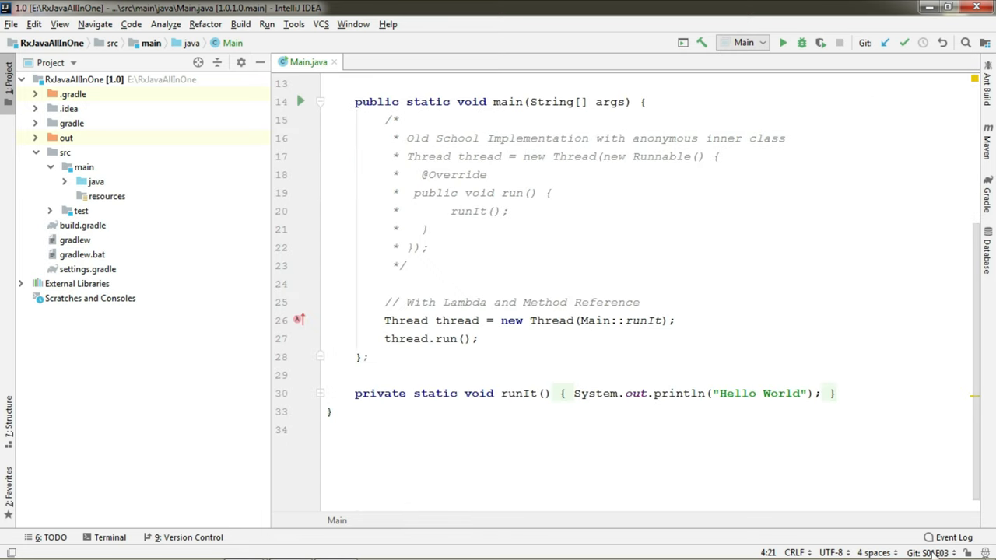
pyautogui.click(933, 552)
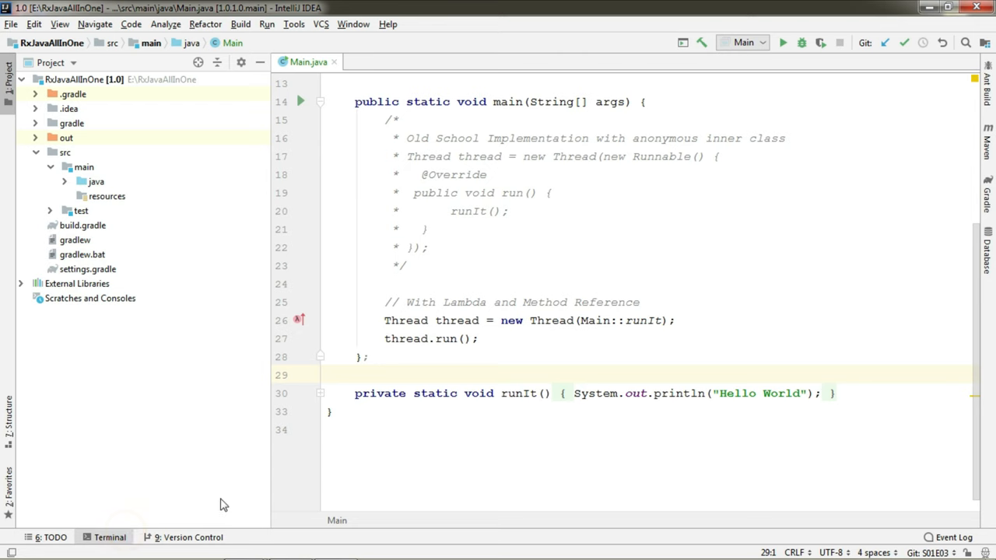
# Step: Enter 'git pull' at the terminal prompt in the RxJavaAllInOne folder
pyautogui.click(109, 537)
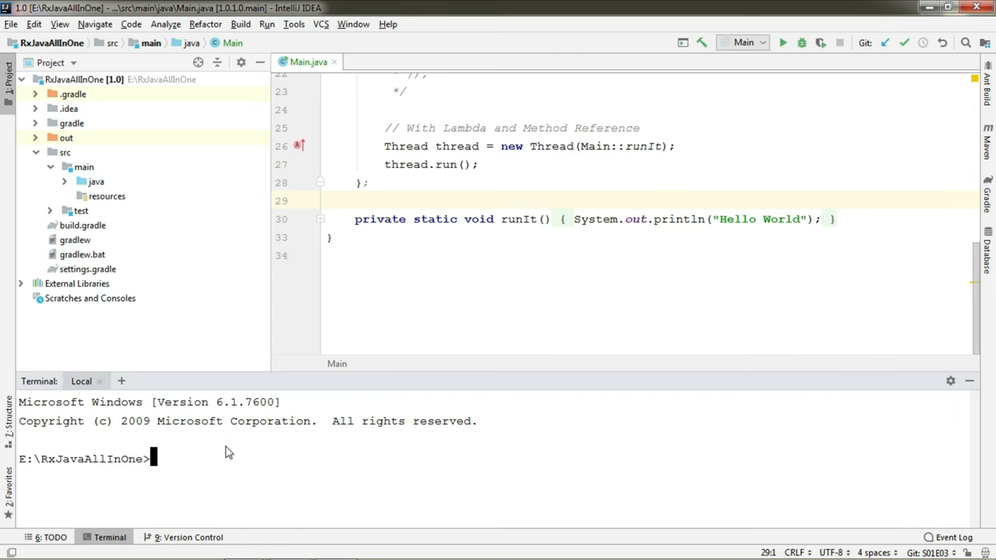
pyautogui.write('git')
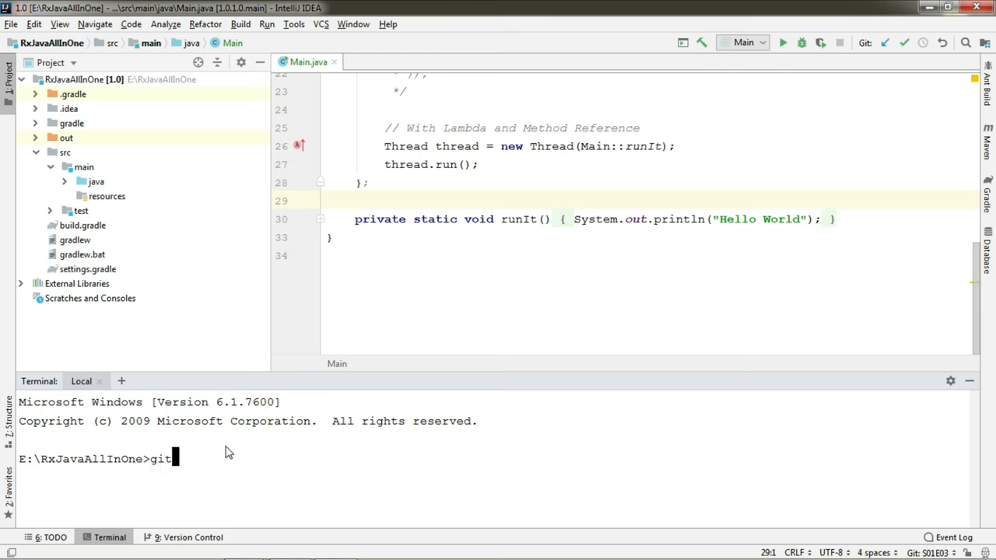
pyautogui.write('pull')
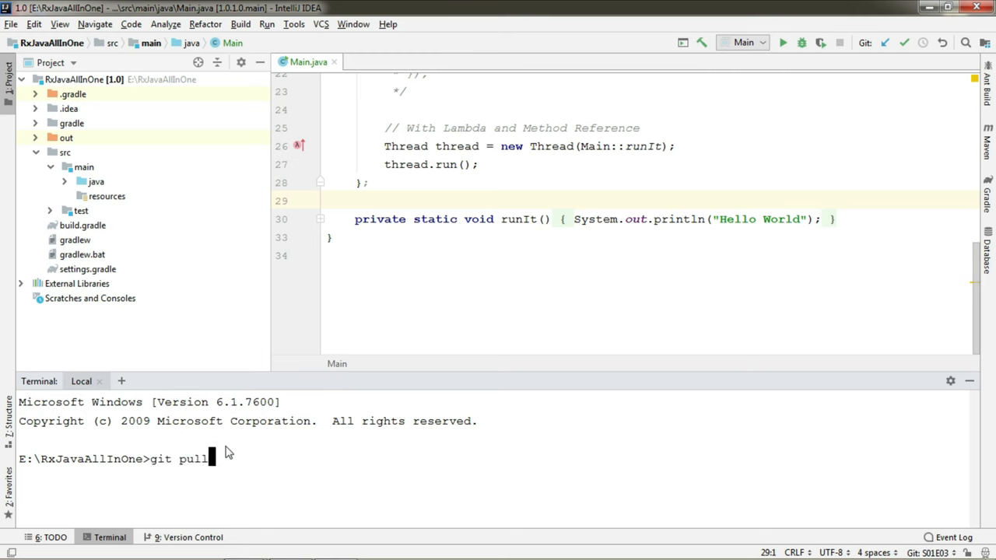